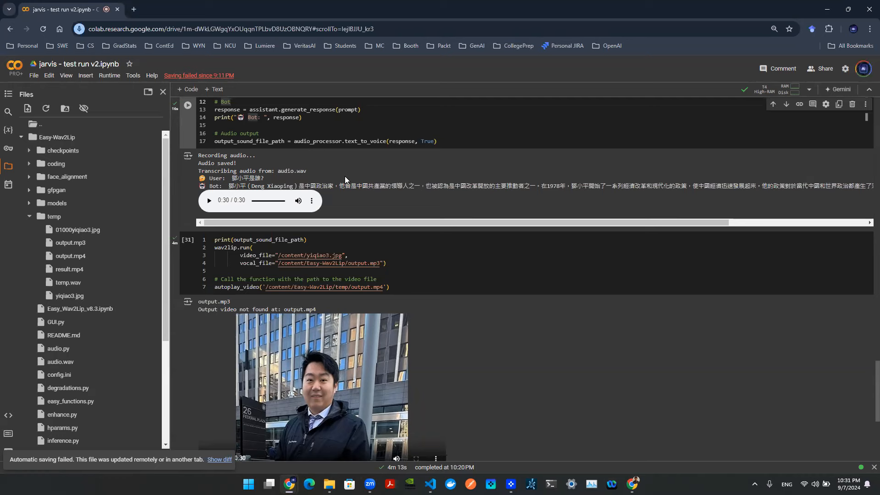
mouse_move(384, 170)
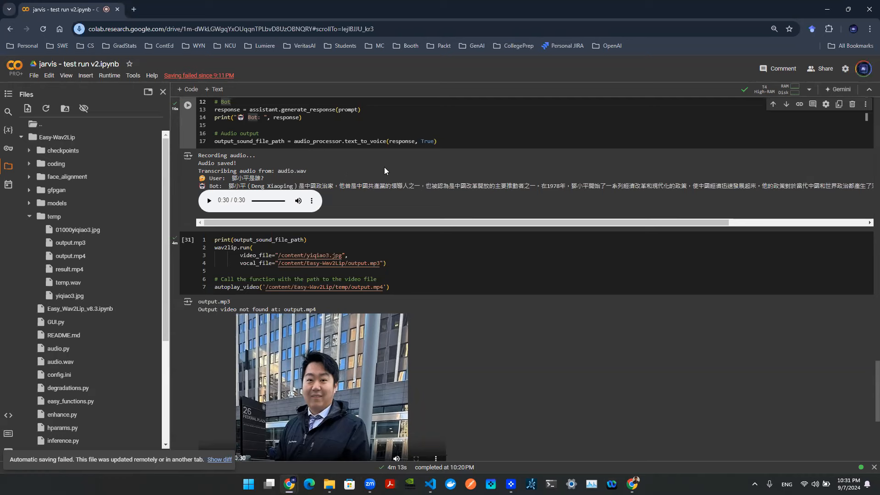